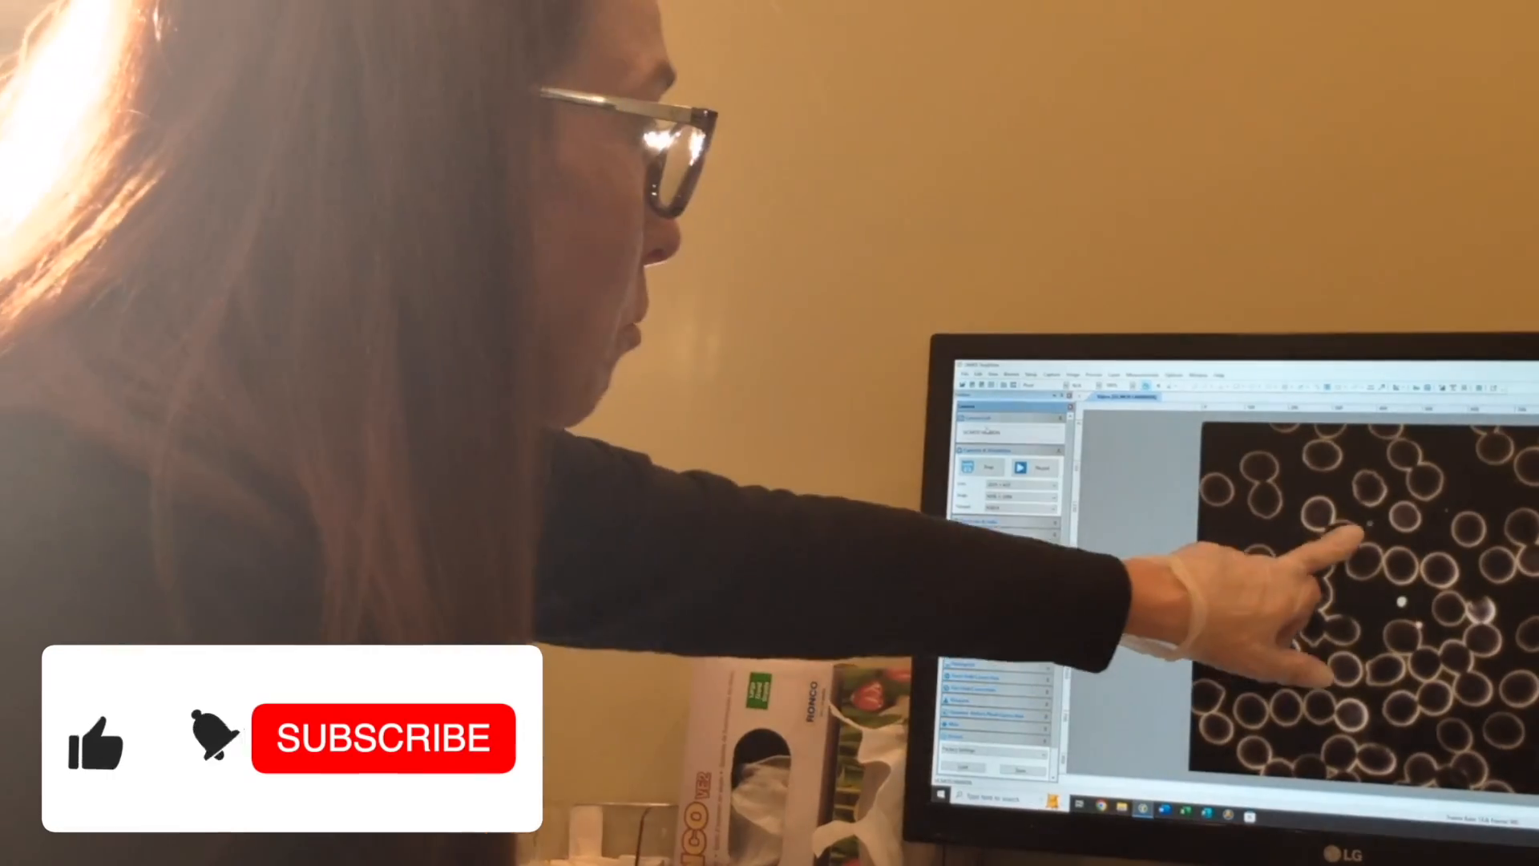
pyautogui.click(383, 738)
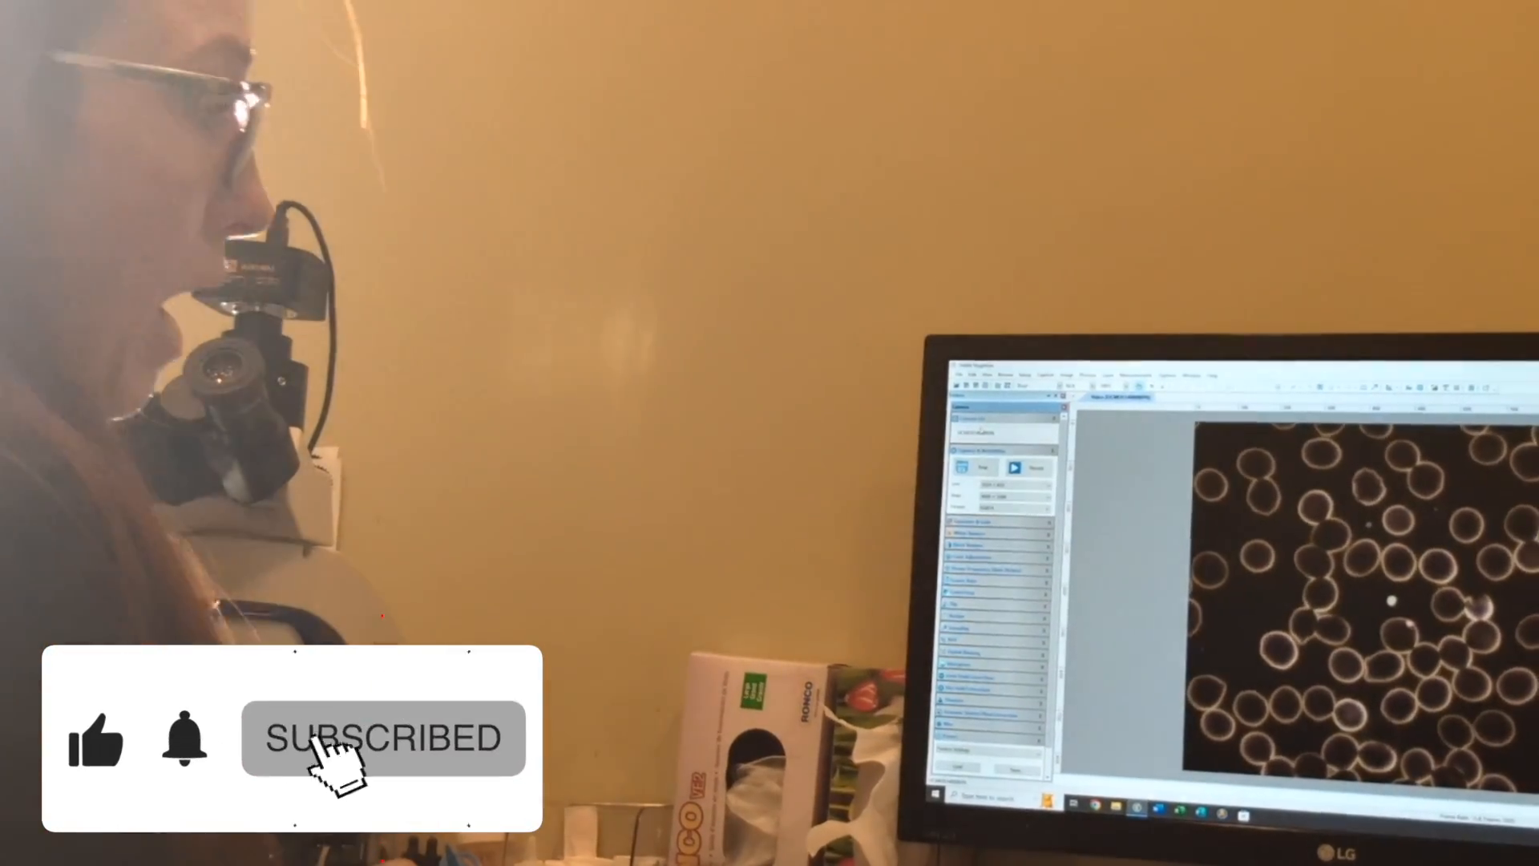